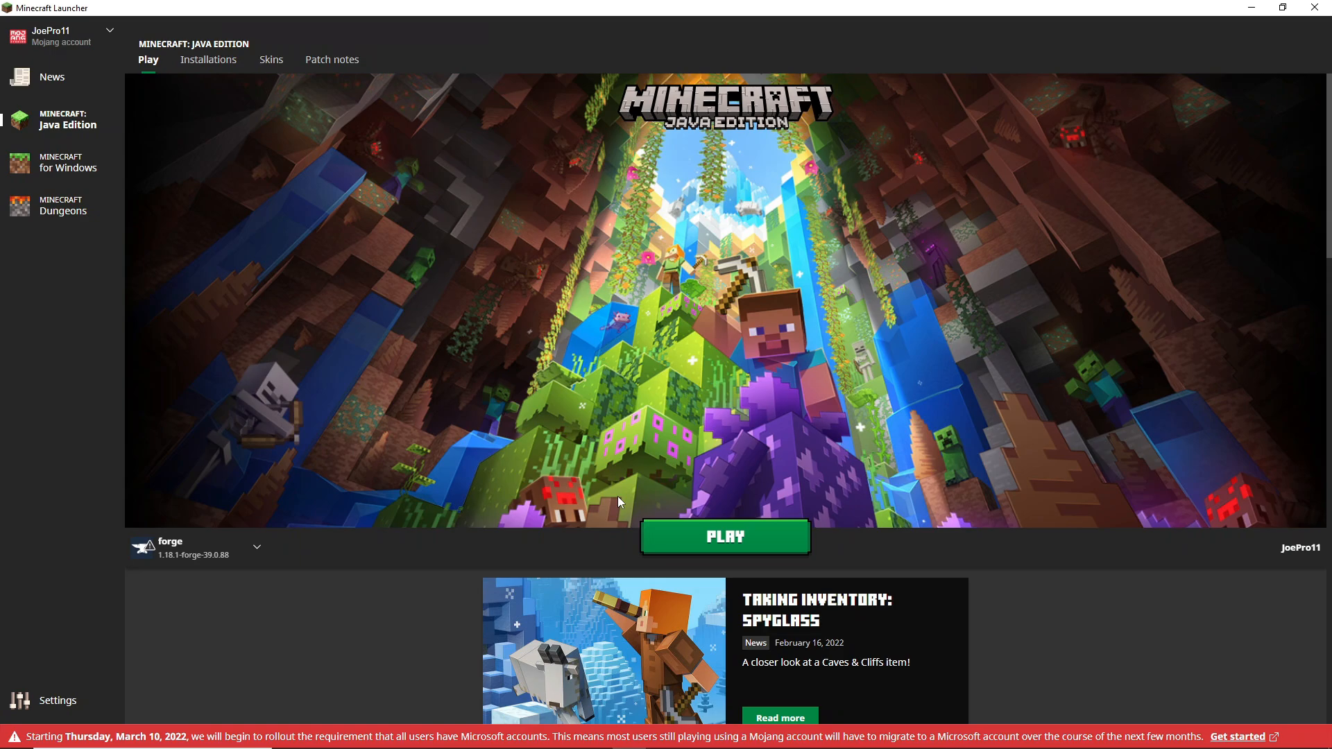
pyautogui.moveTo(242, 597)
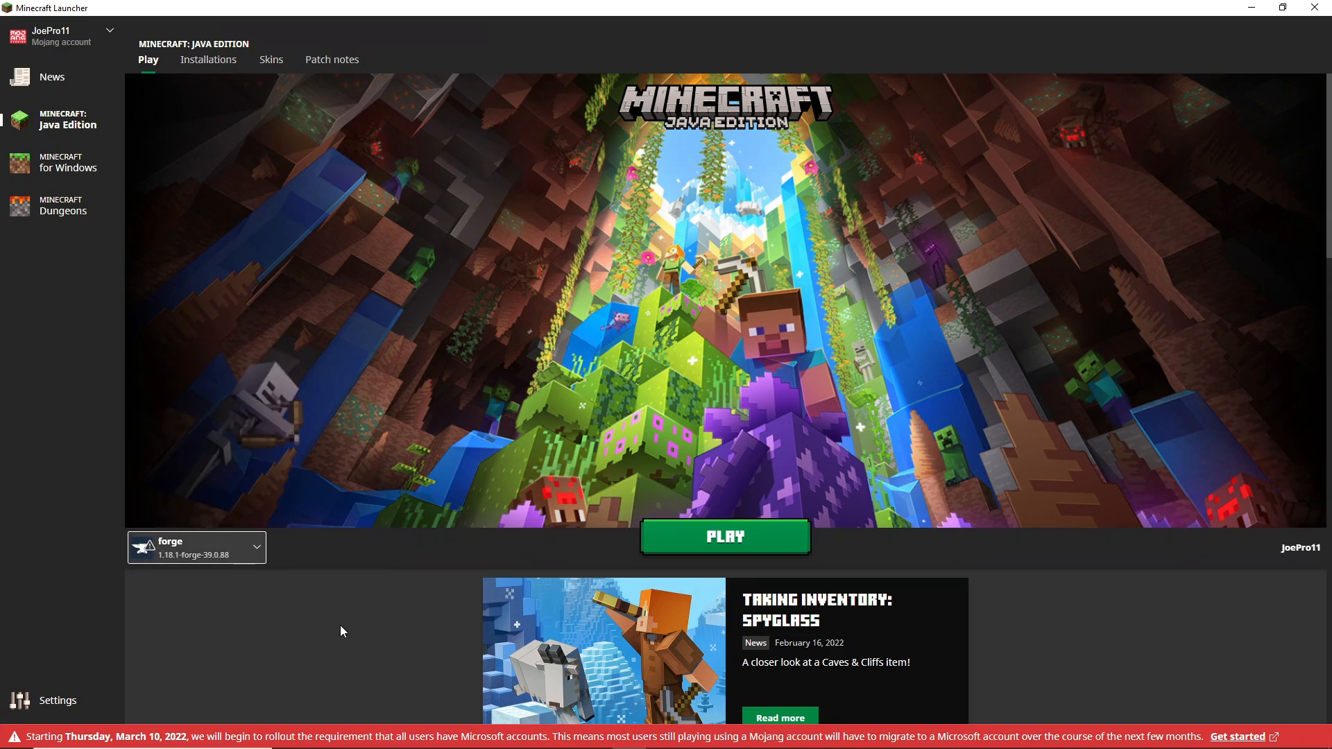
pyautogui.moveTo(1075, 662)
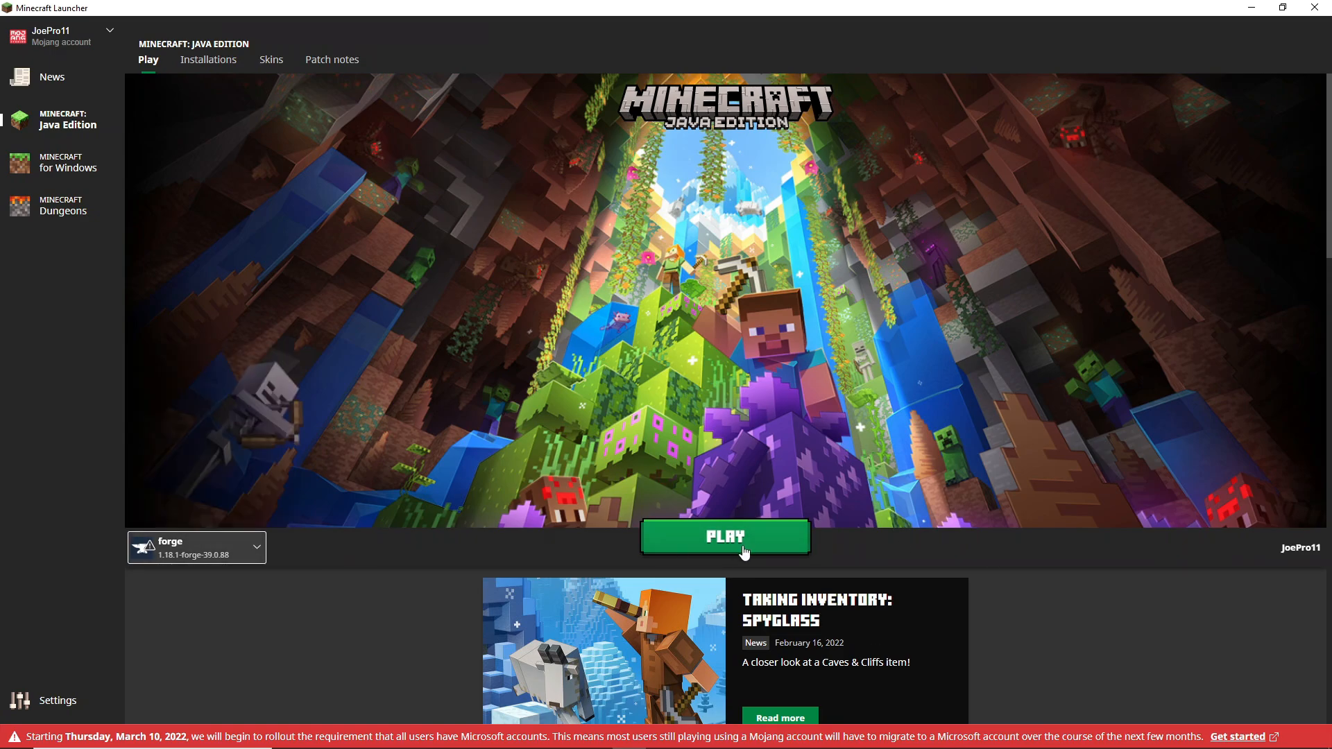
# - Launch the forge 1.18.1 installation and wait for the Mixin crash (exit code -1)
pyautogui.click(724, 537)
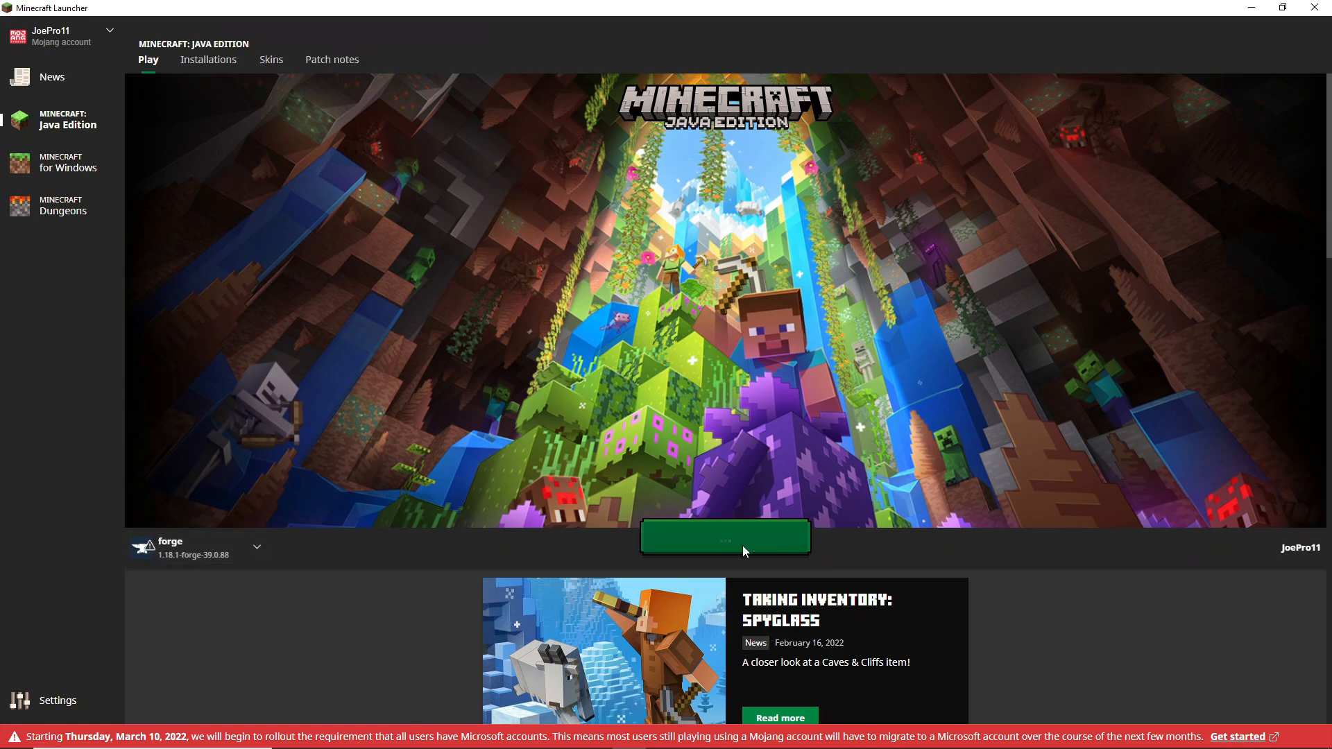
pyautogui.click(723, 537)
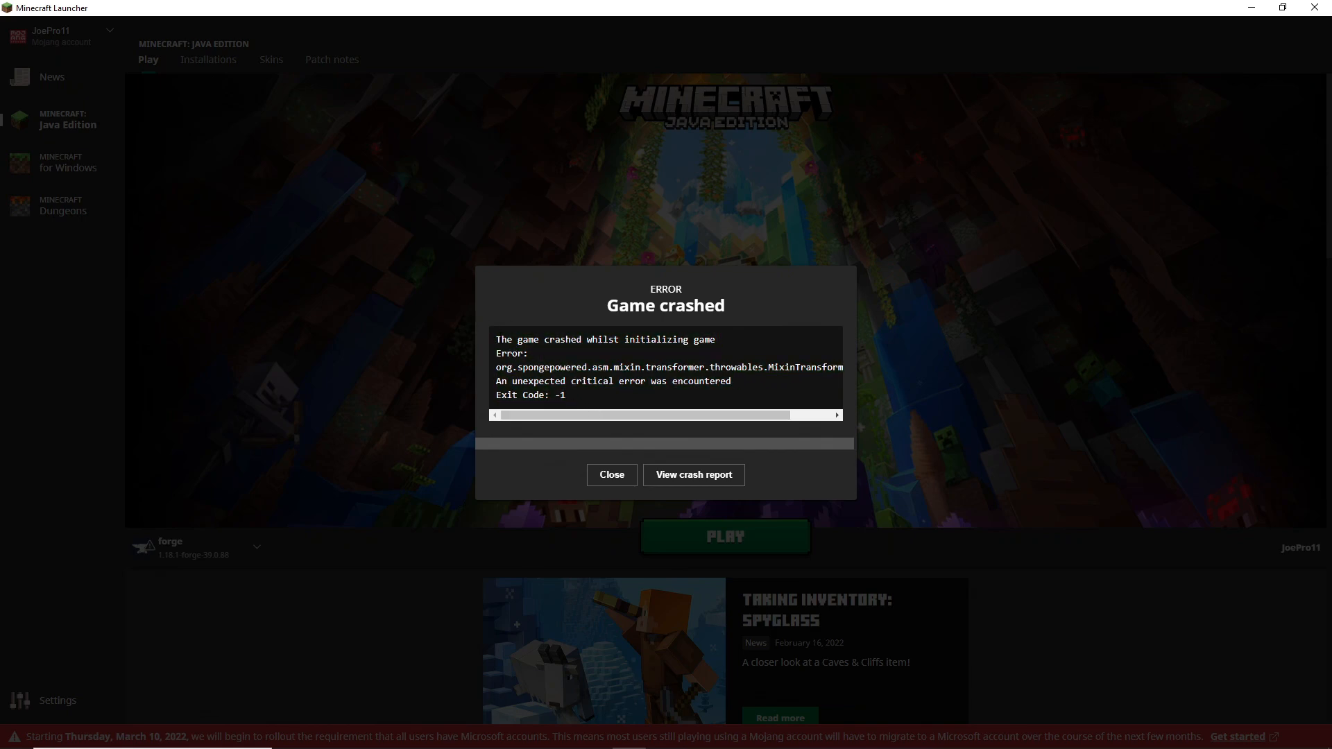
# - Close the Game crashed dialog and restore the launcher window to full size
pyautogui.click(610, 474)
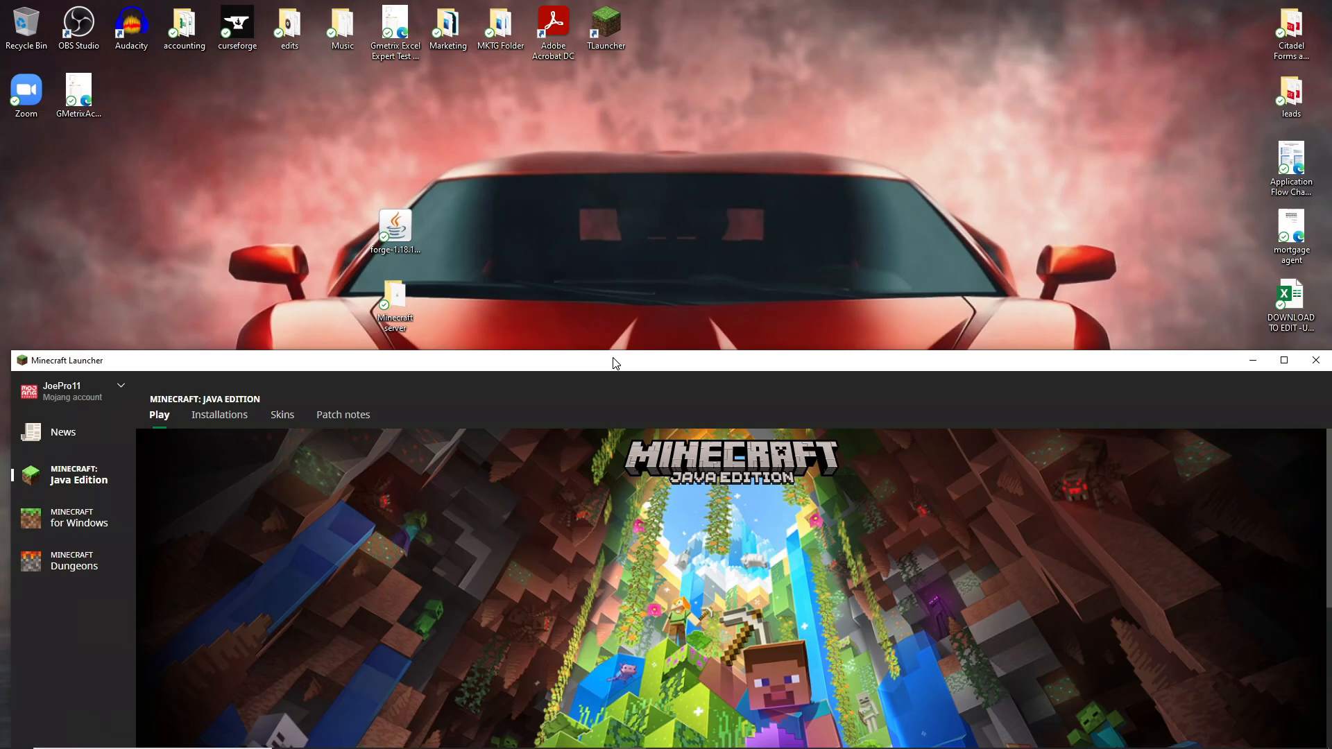
pyautogui.click(1283, 359)
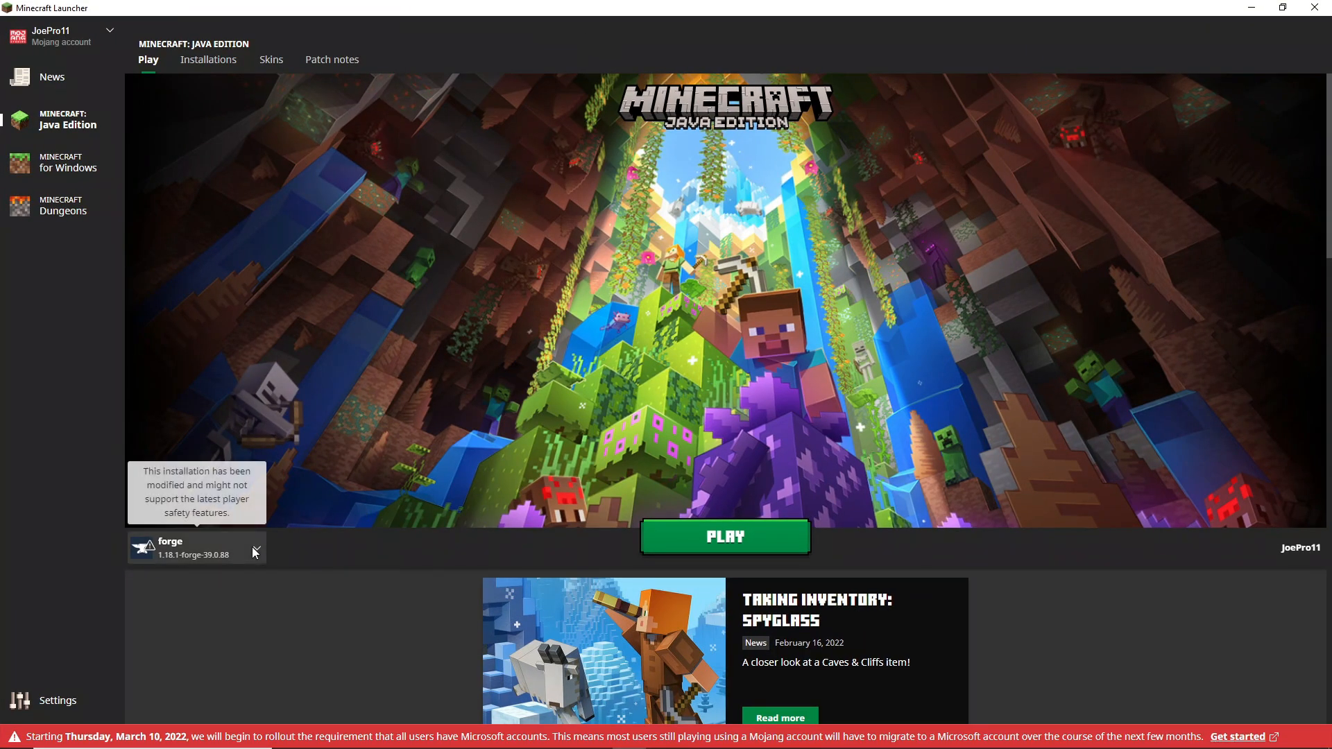
pyautogui.moveTo(217, 615)
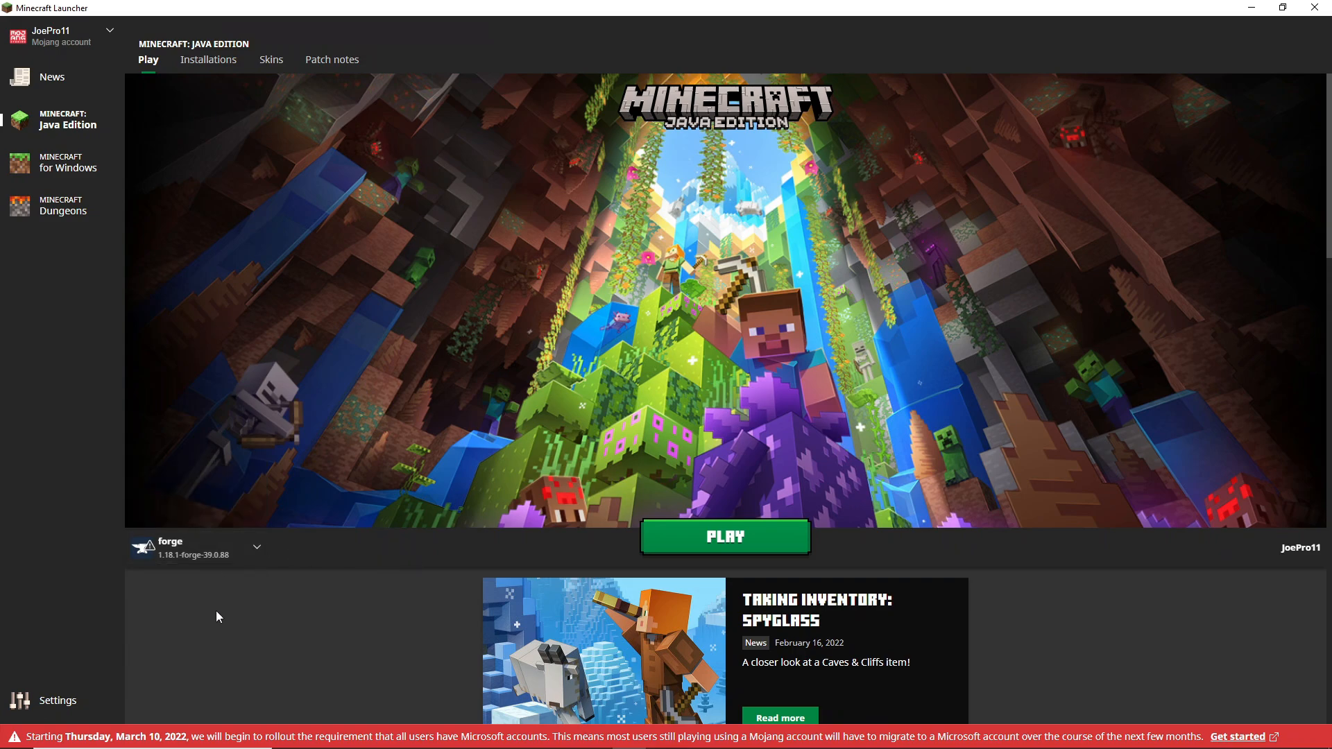
pyautogui.moveTo(1198, 115)
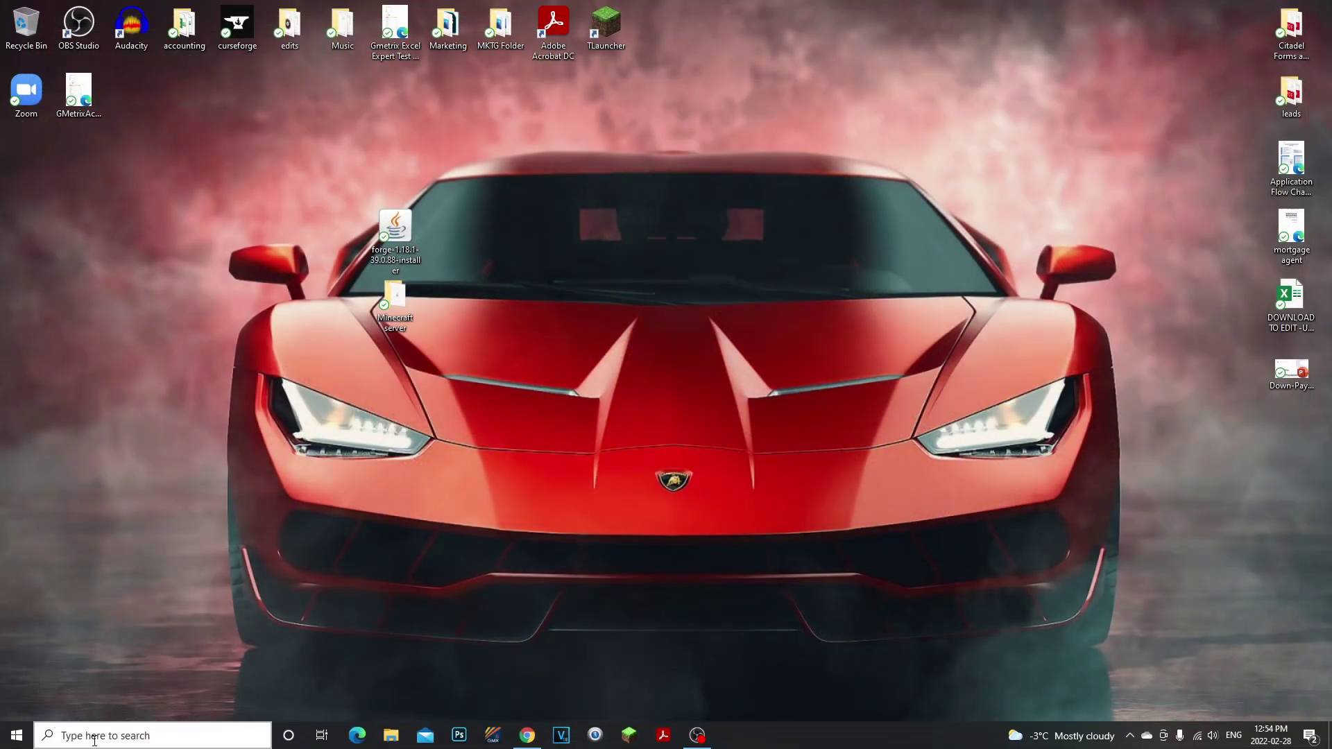
# - Open %appdata% through Windows Run to reach the Roaming folder
pyautogui.write('run')
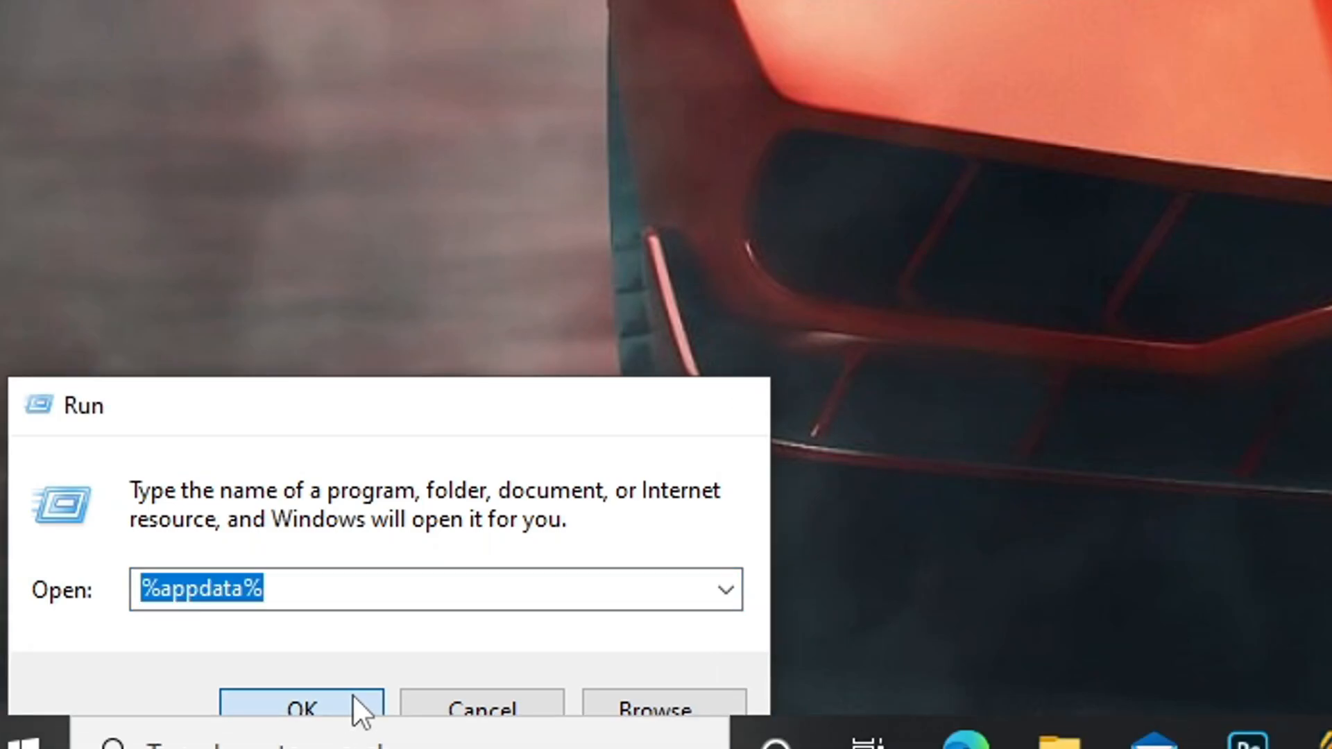
pyautogui.click(300, 707)
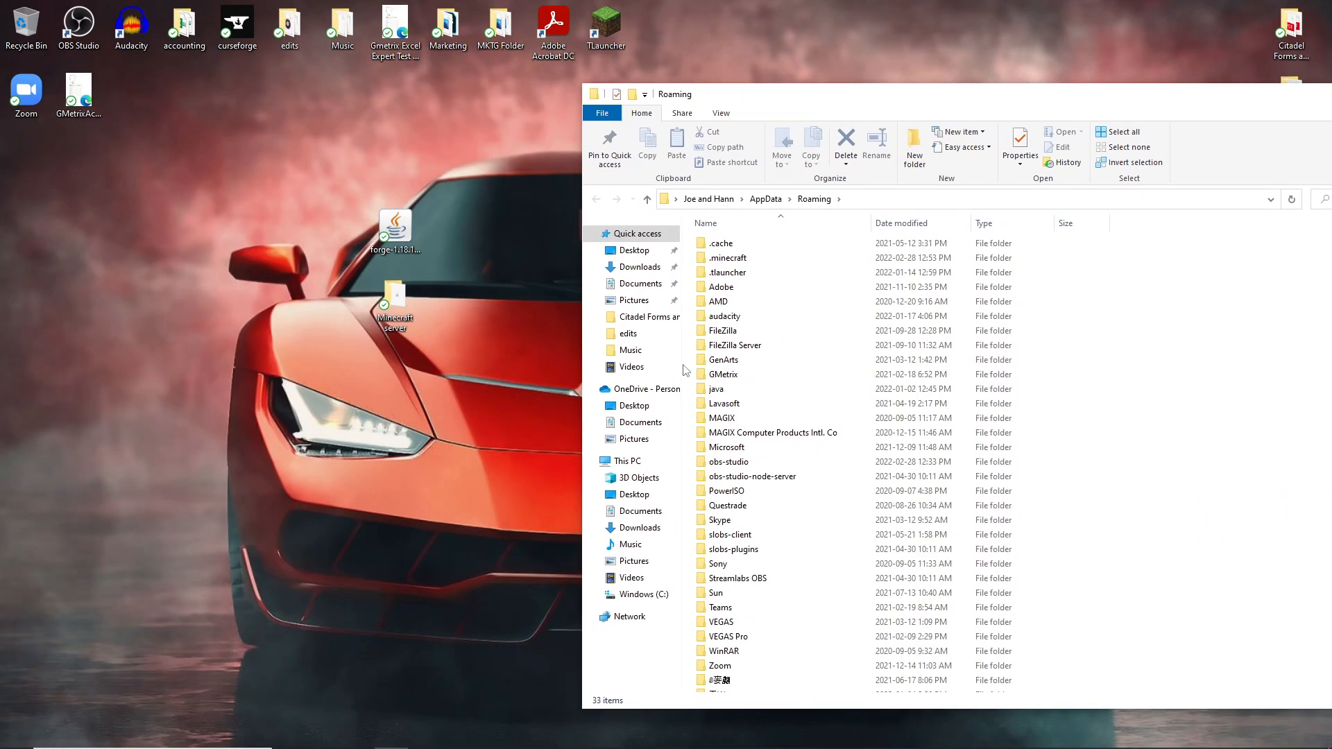
# - Open .minecraft in Roaming, then its mods folder containing cgm and obfuscate jars
pyautogui.doubleClick(726, 257)
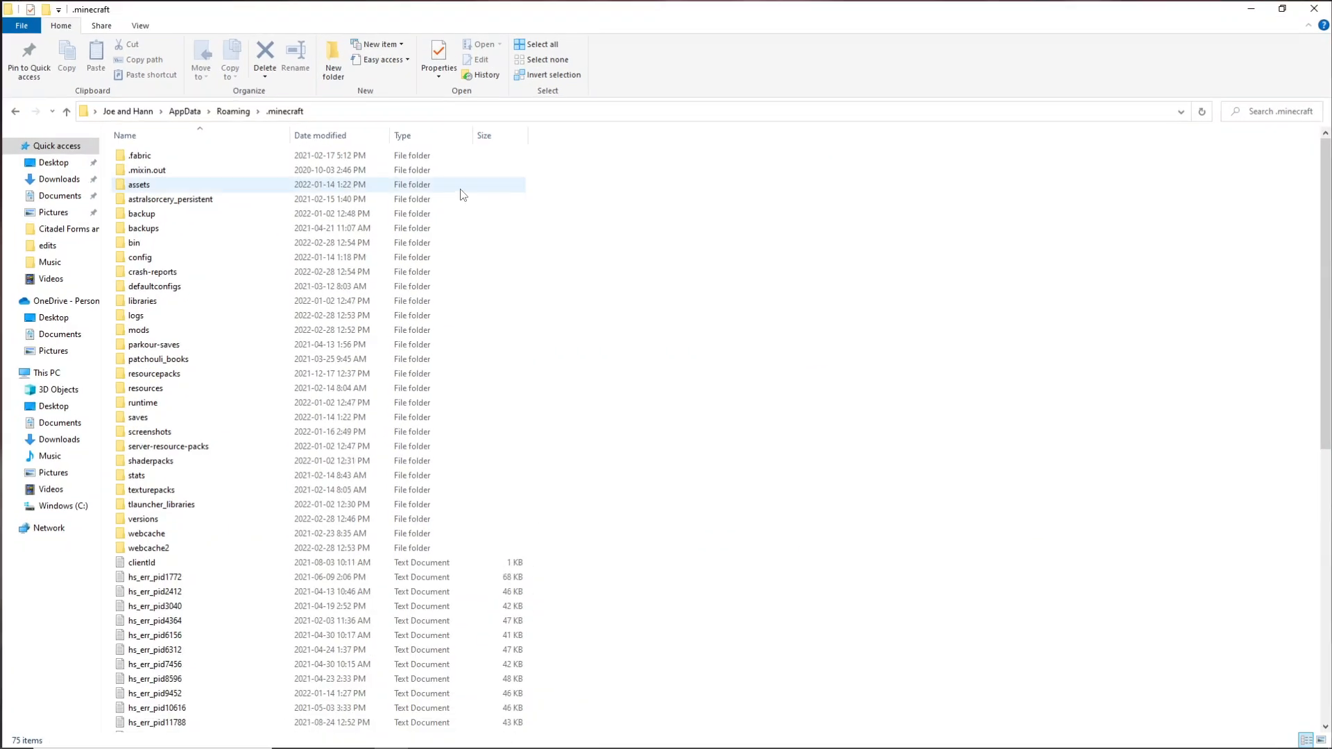
pyautogui.click(136, 330)
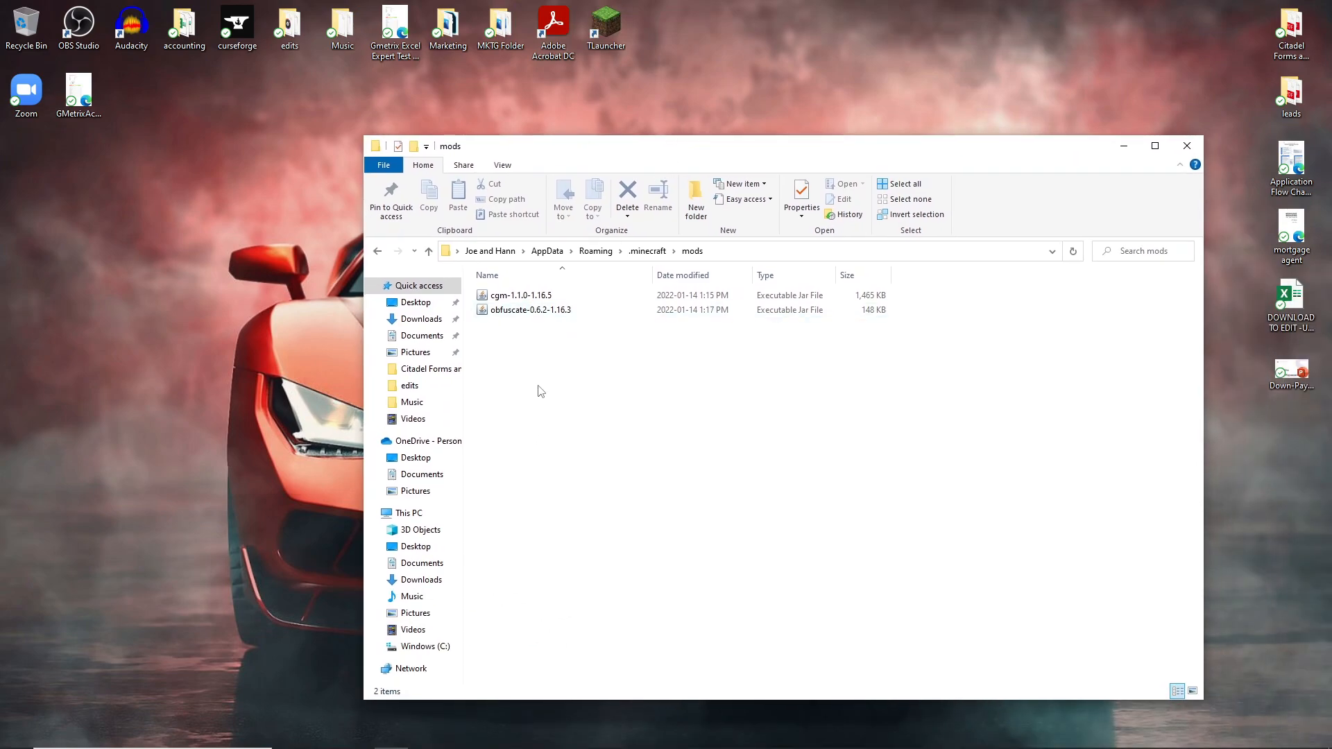
pyautogui.moveTo(568, 399)
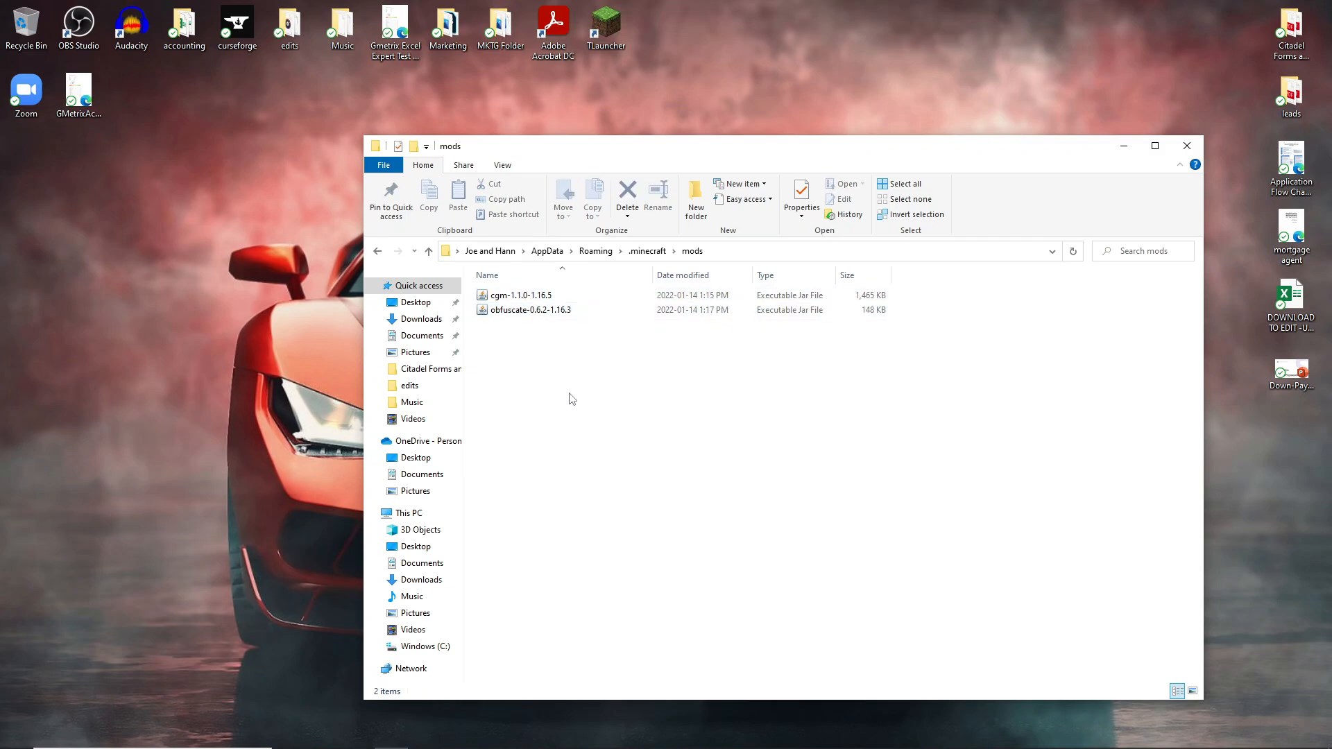
# - Select the cgm-1.1.0-1.16.5 and obfuscate-0.6.2-1.16.3 mod files
pyautogui.click(530, 309)
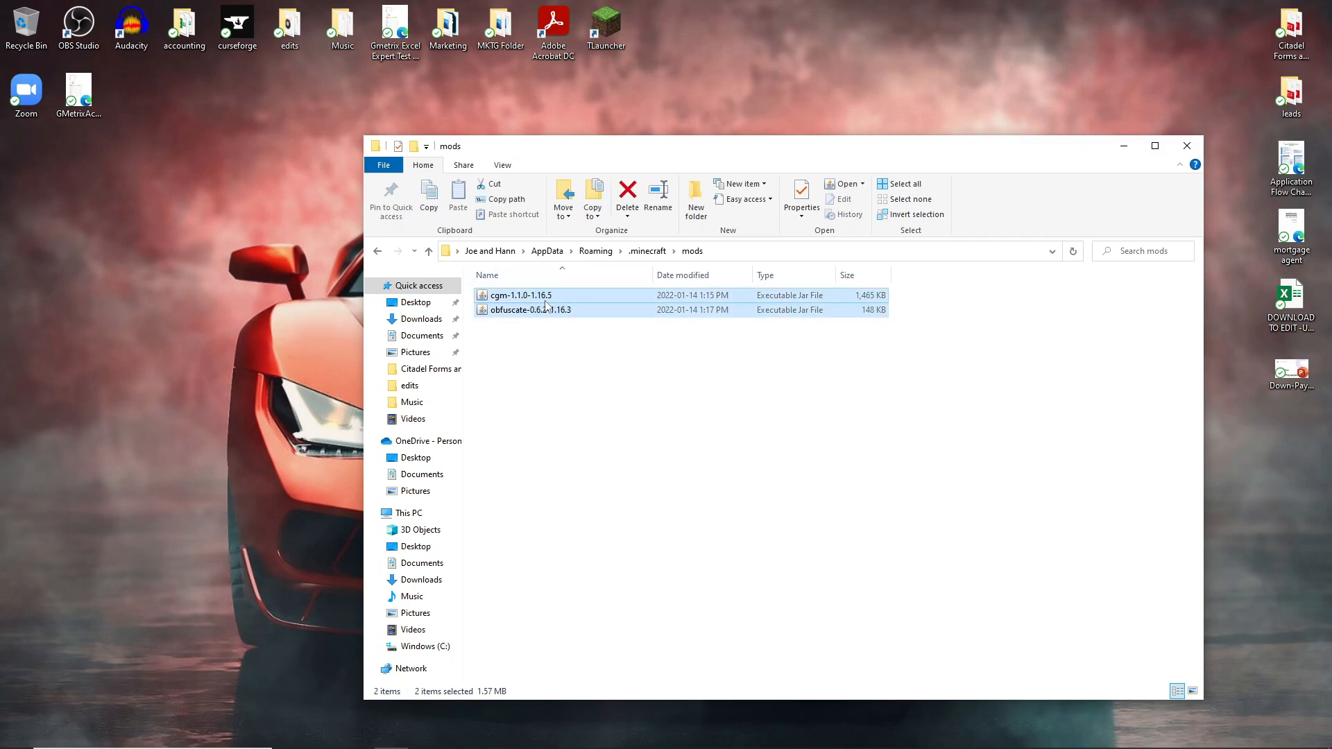
pyautogui.moveTo(578, 321)
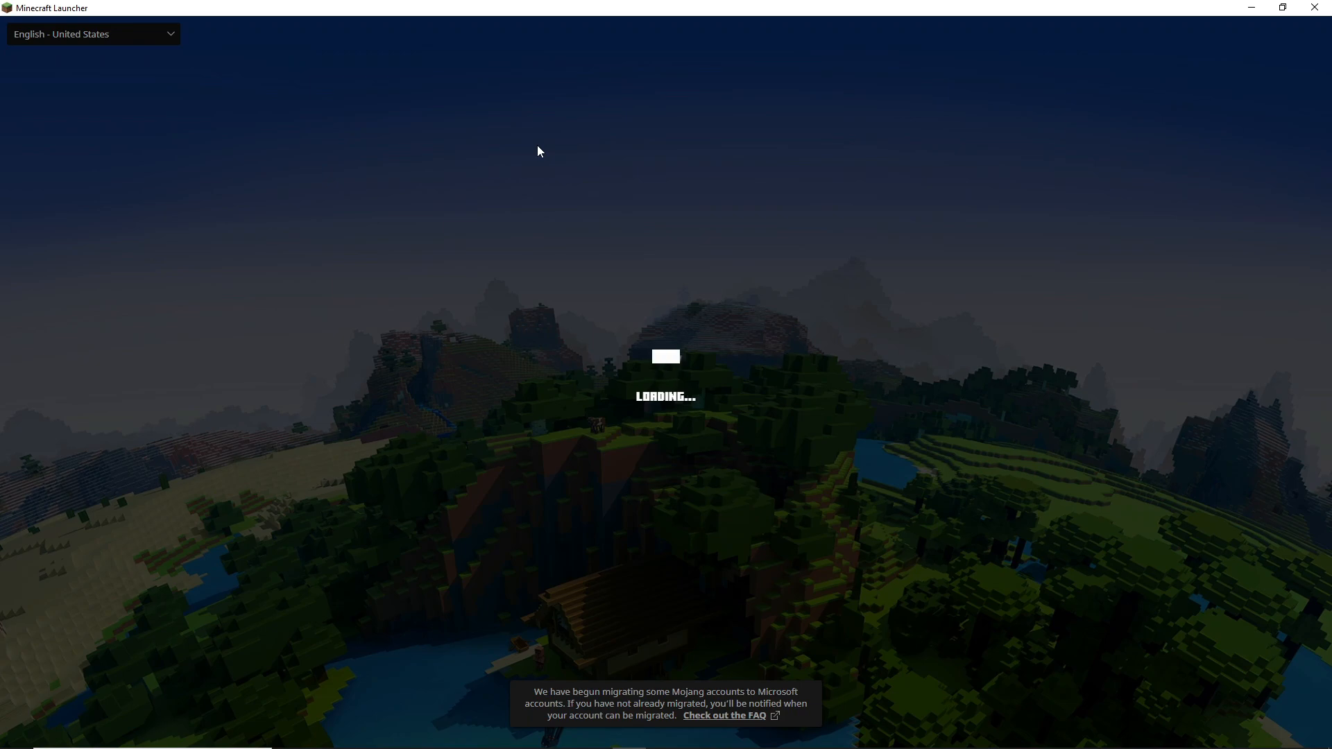
pyautogui.moveTo(502, 97)
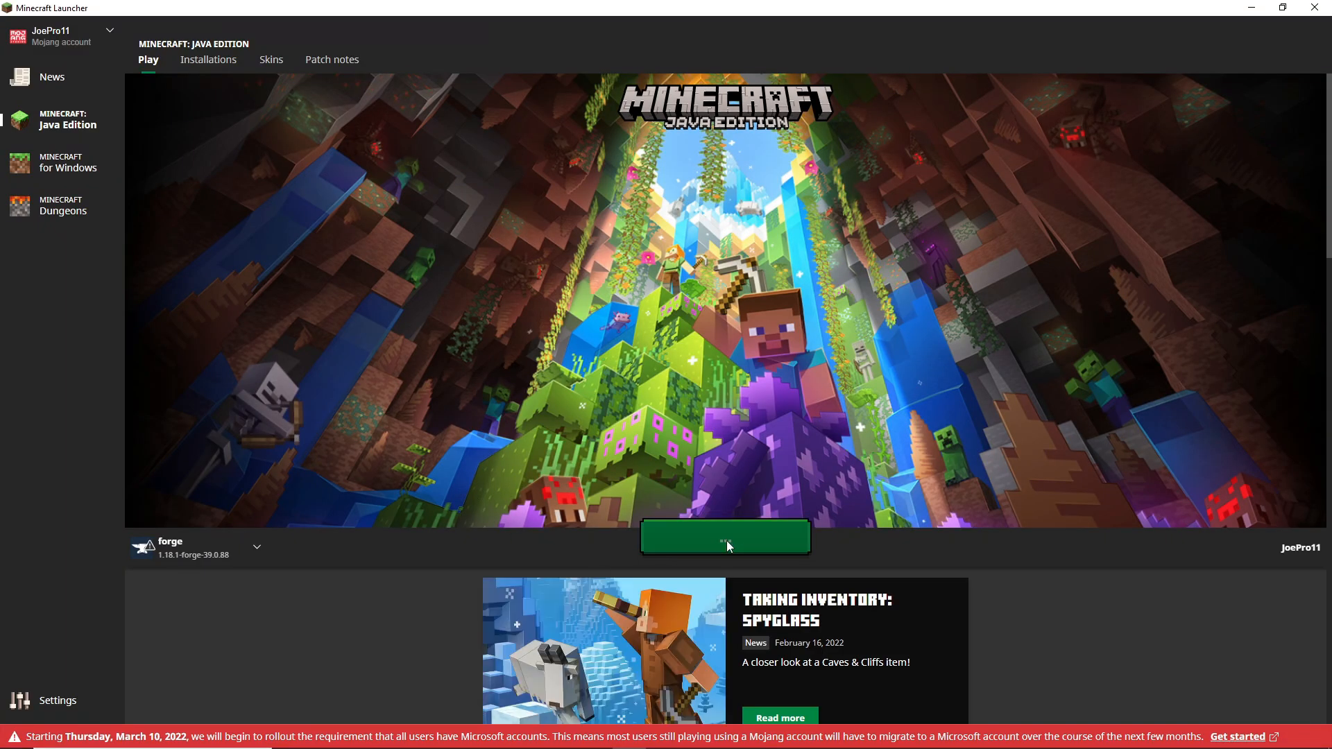
# - Start the forge 1.18.1 installation again from the reopened launcher
pyautogui.click(723, 537)
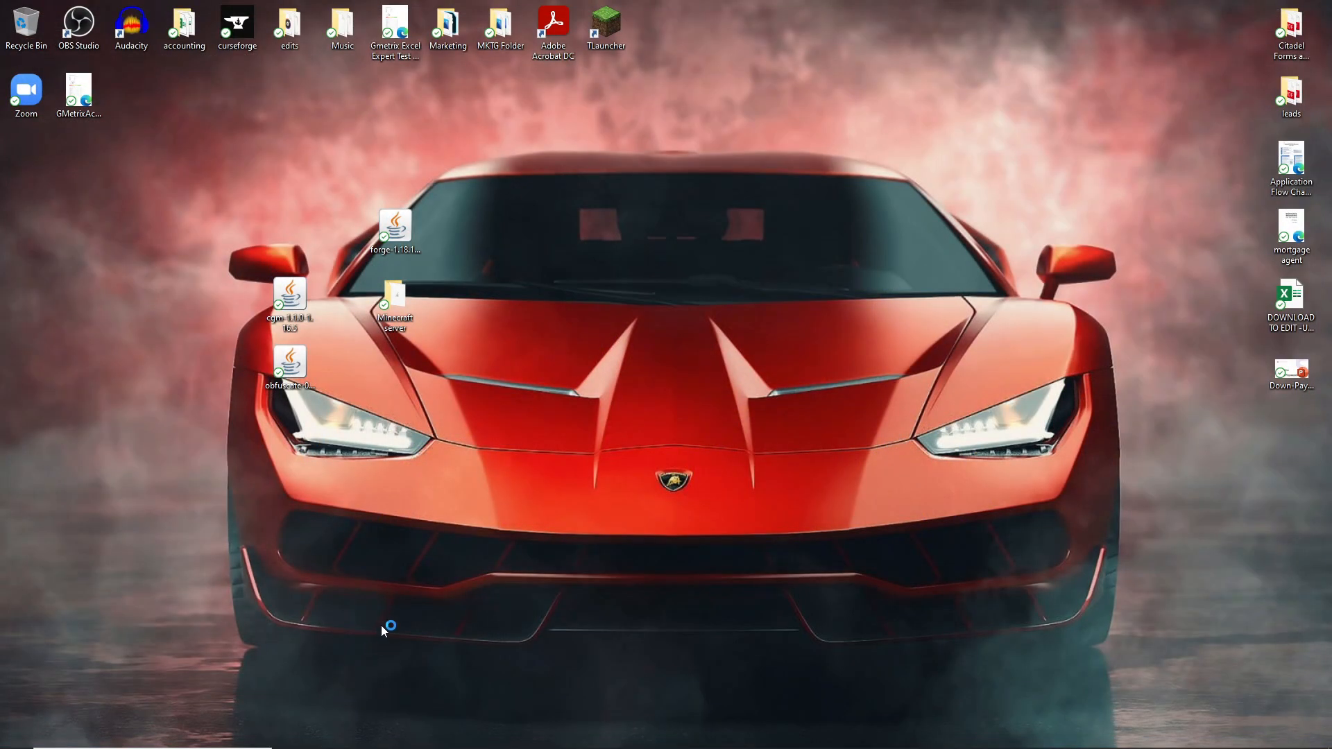
pyautogui.moveTo(409, 575)
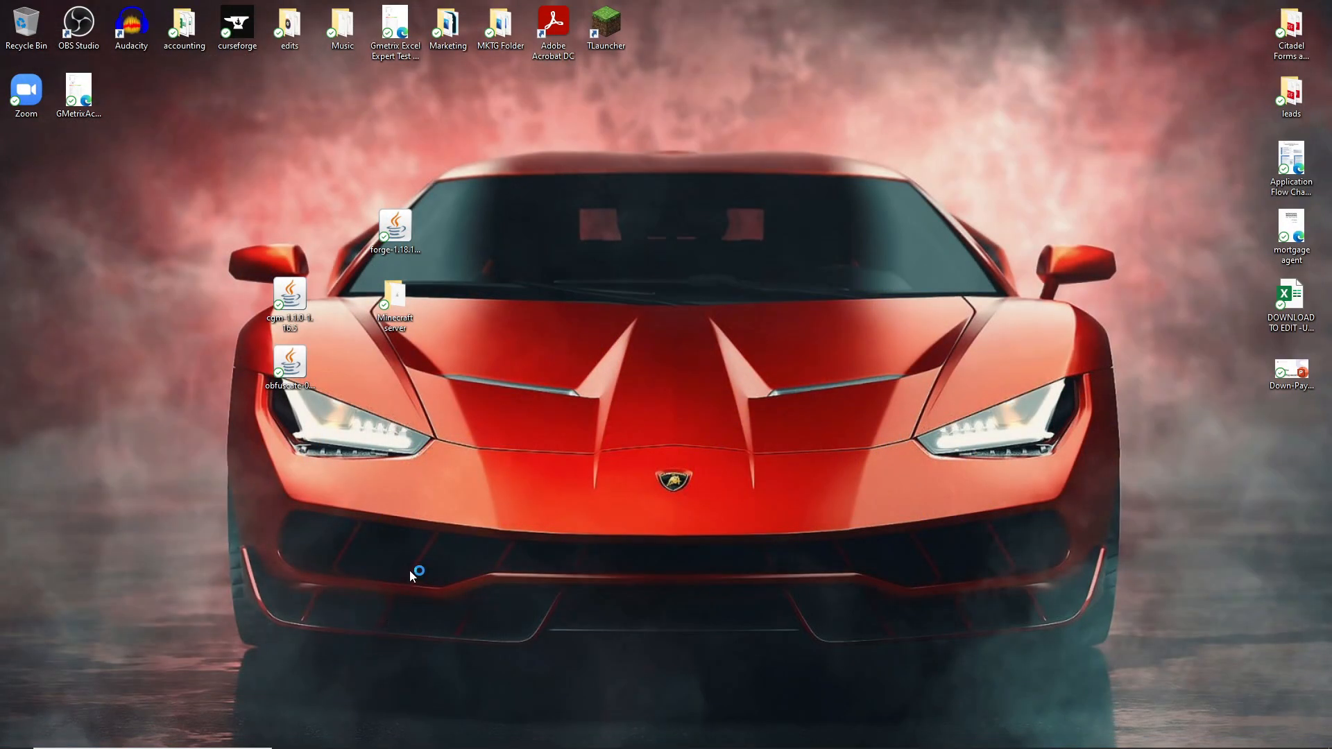
pyautogui.moveTo(409, 550)
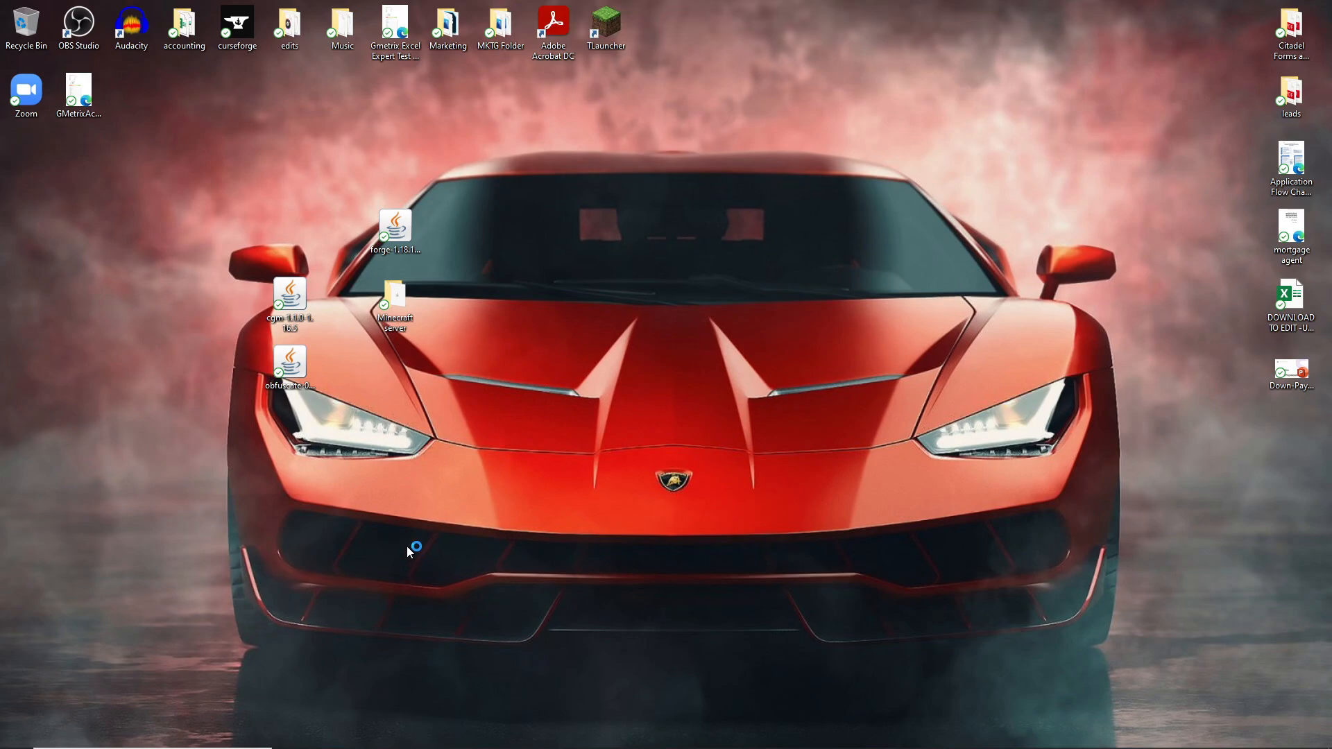
pyautogui.moveTo(408, 552)
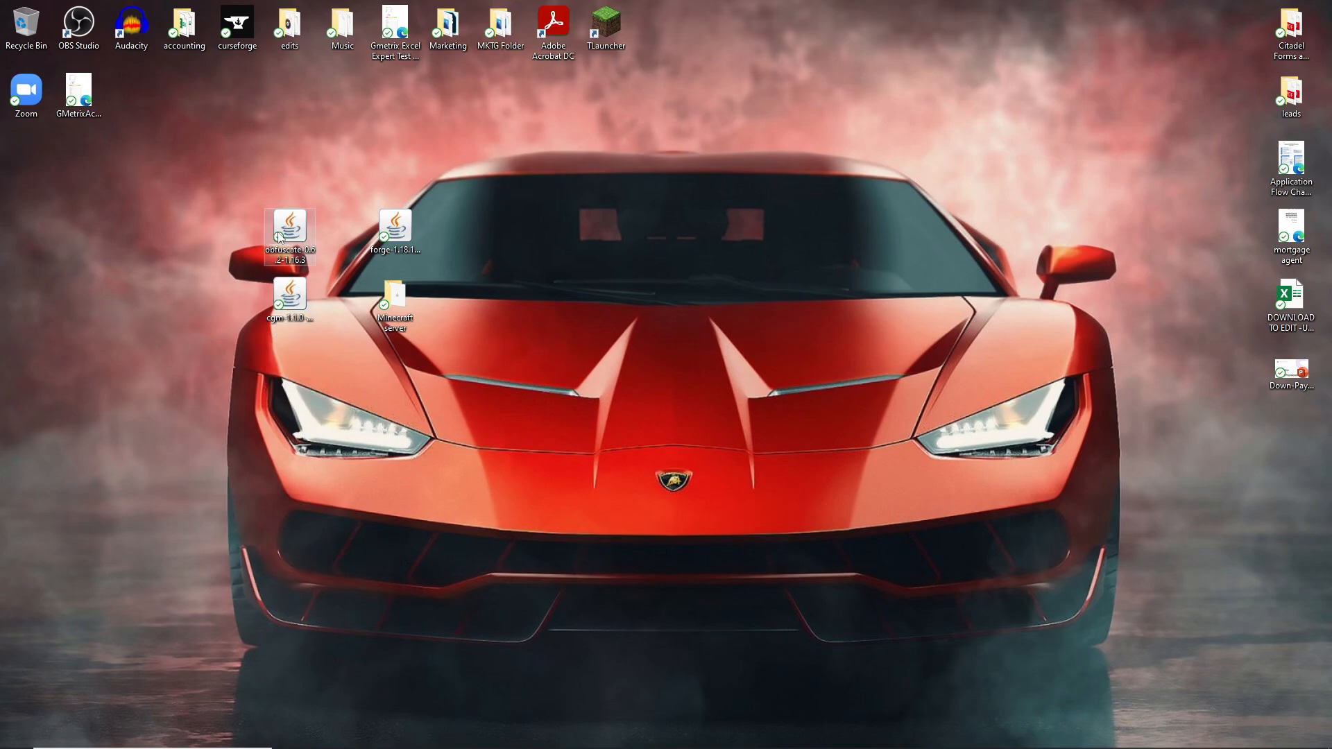
pyautogui.moveTo(289, 230)
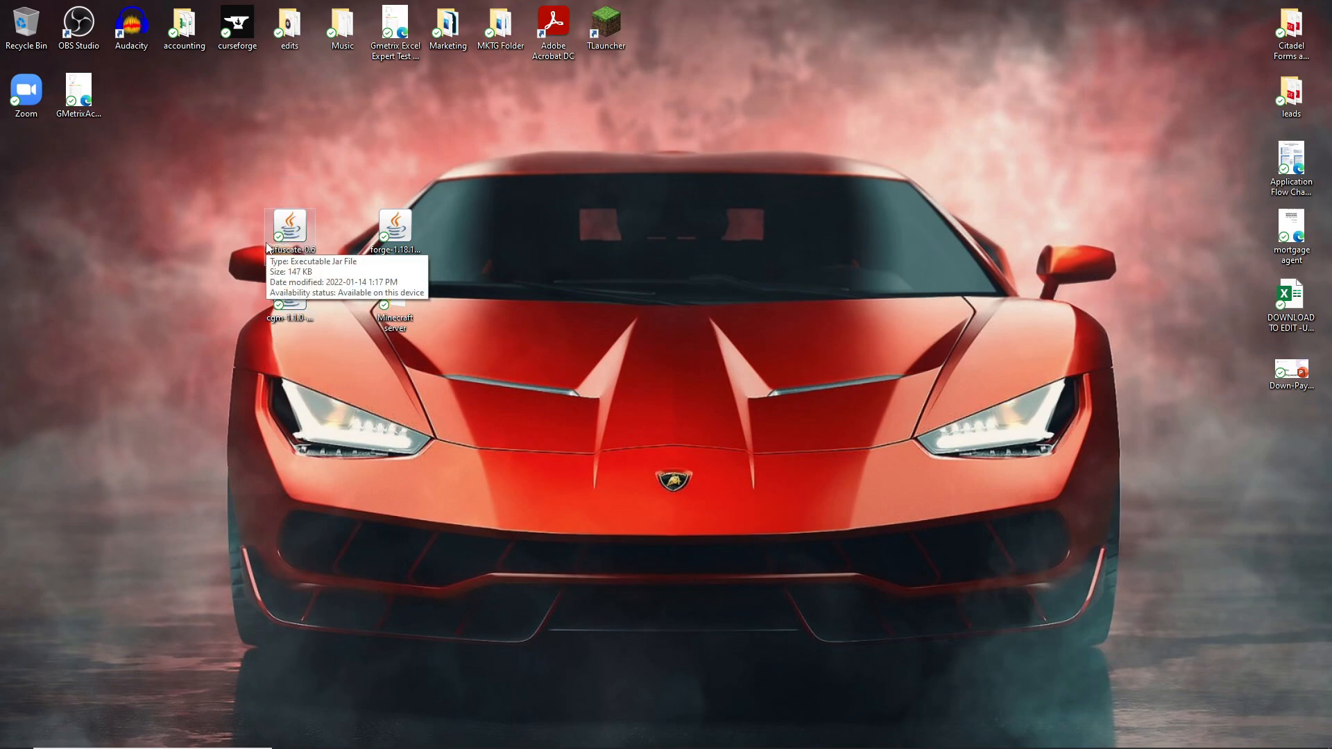